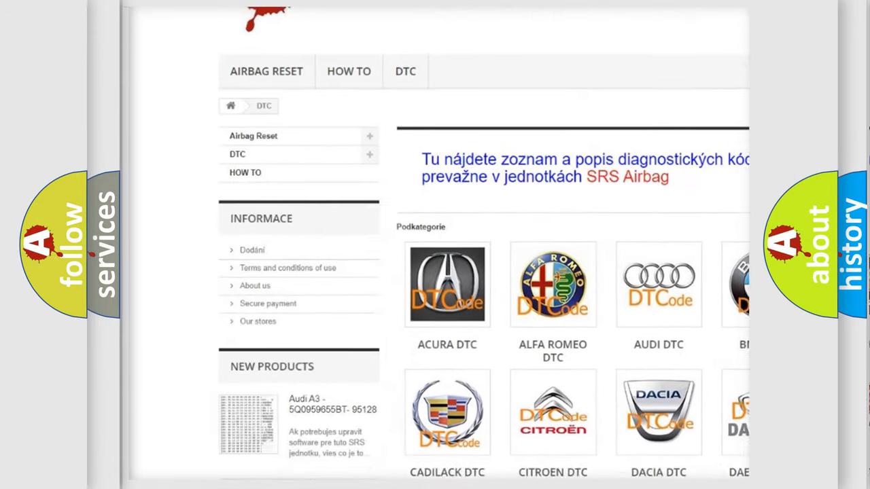
scroll(down, 3)
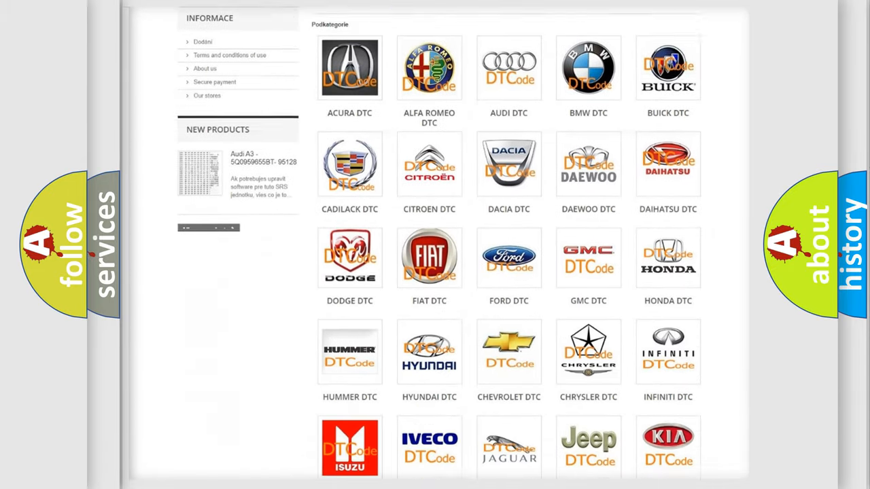
scroll(down, 3)
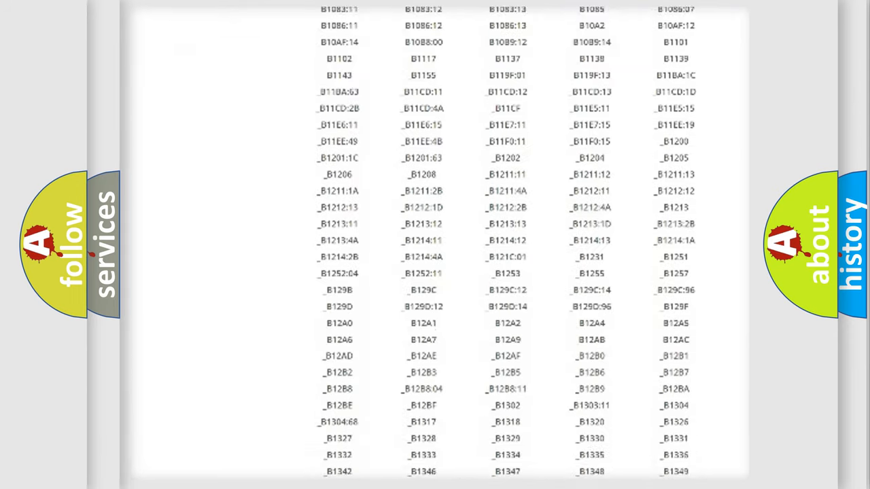
scroll(down, 3)
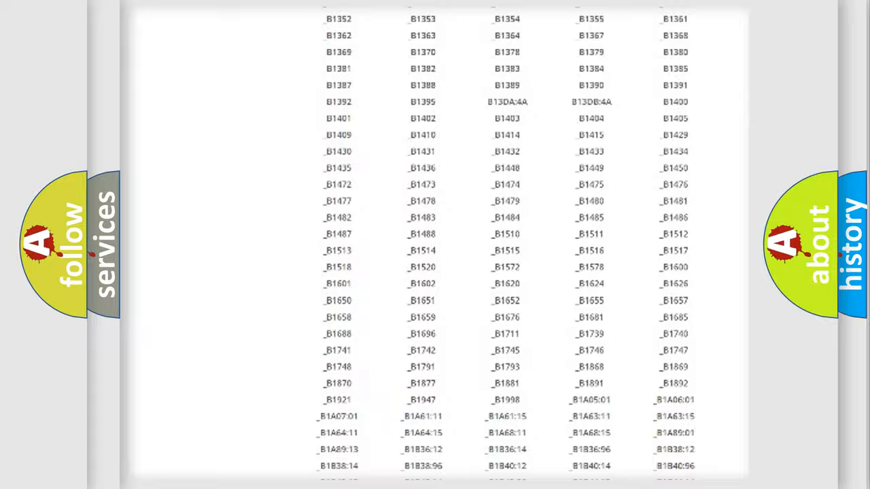
scroll(up, 3)
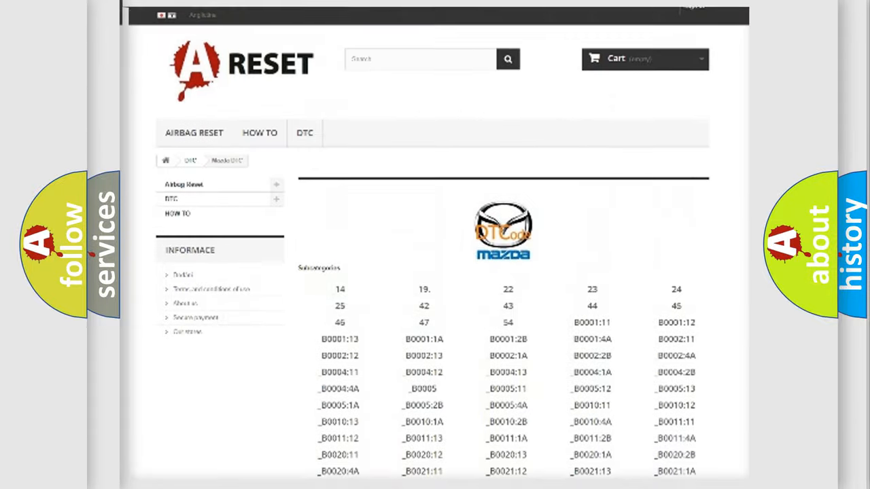